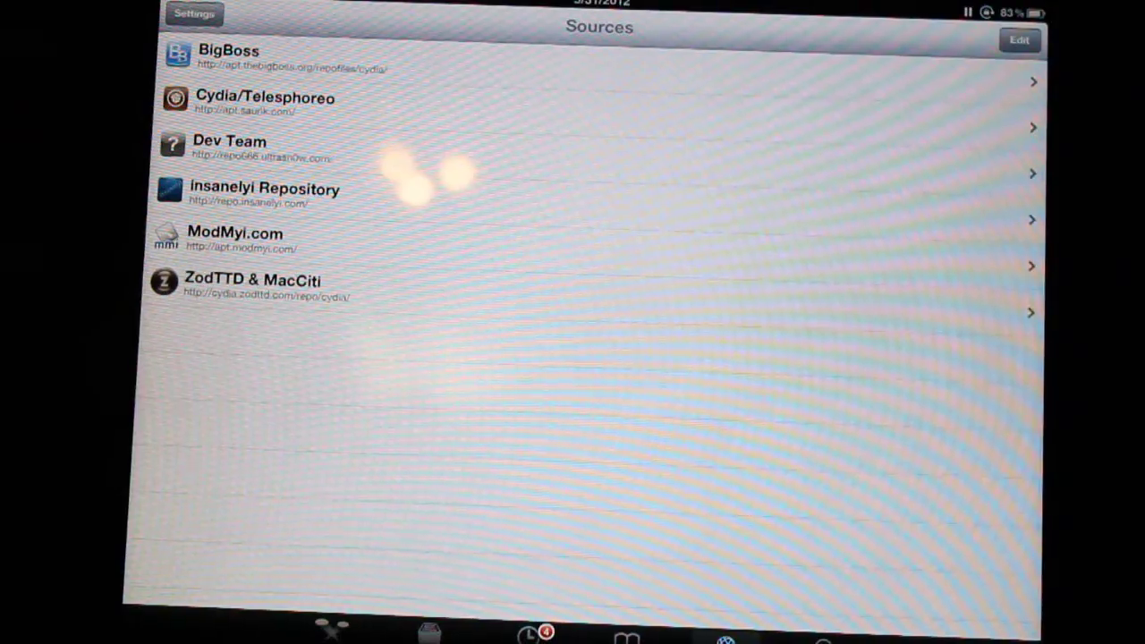
# - Switch the Sources list into editing mode via Edit
pyautogui.click(1020, 40)
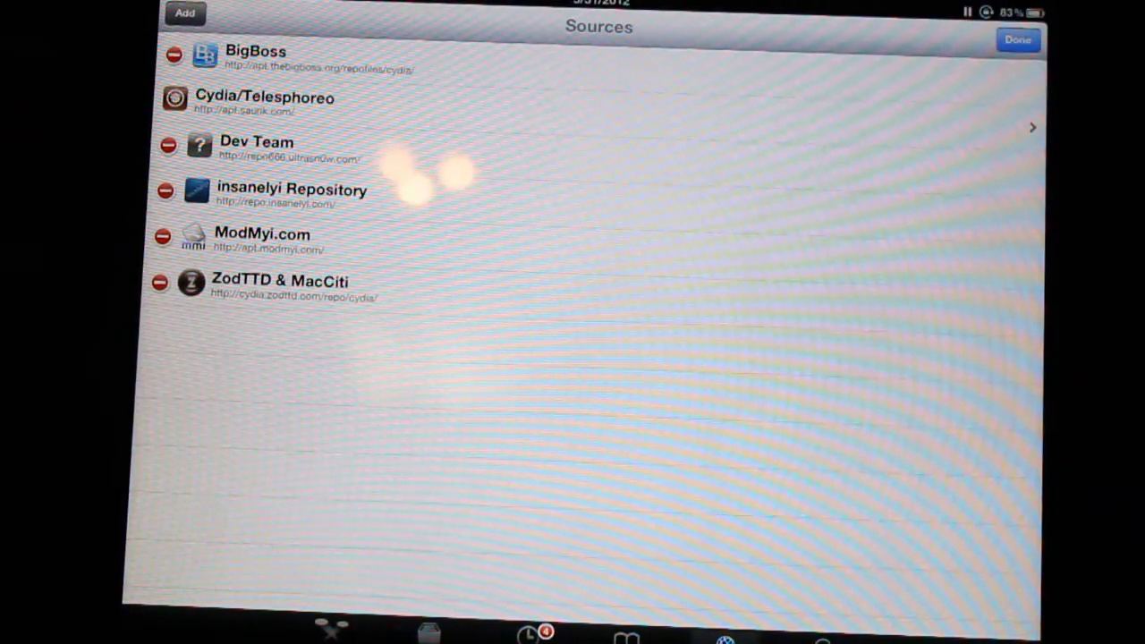
pyautogui.click(186, 14)
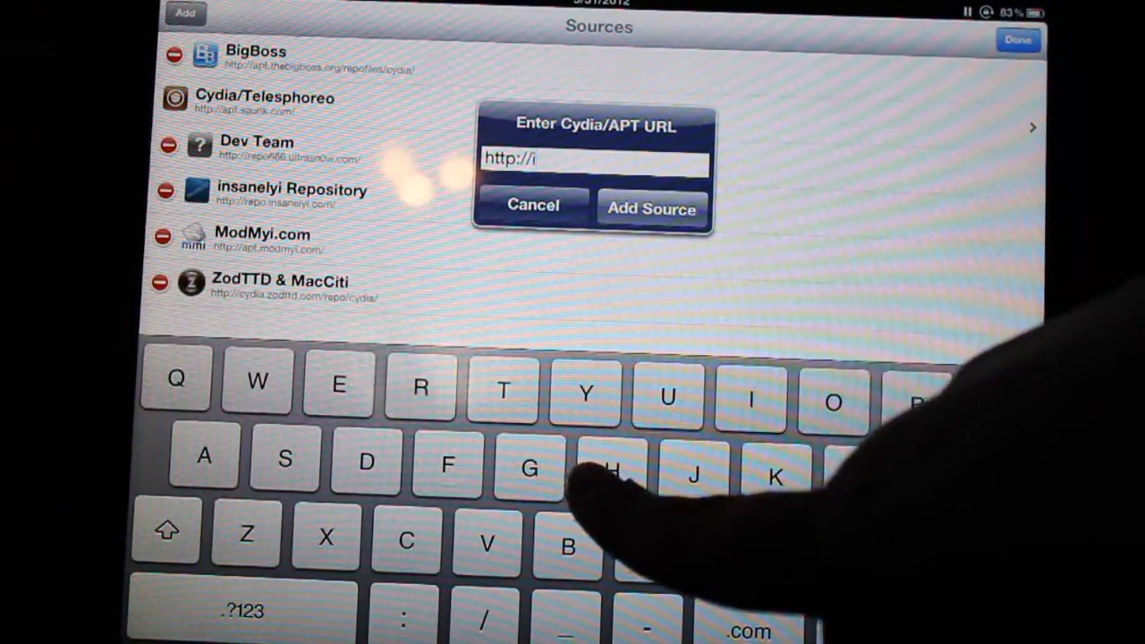
pyautogui.write('ha')
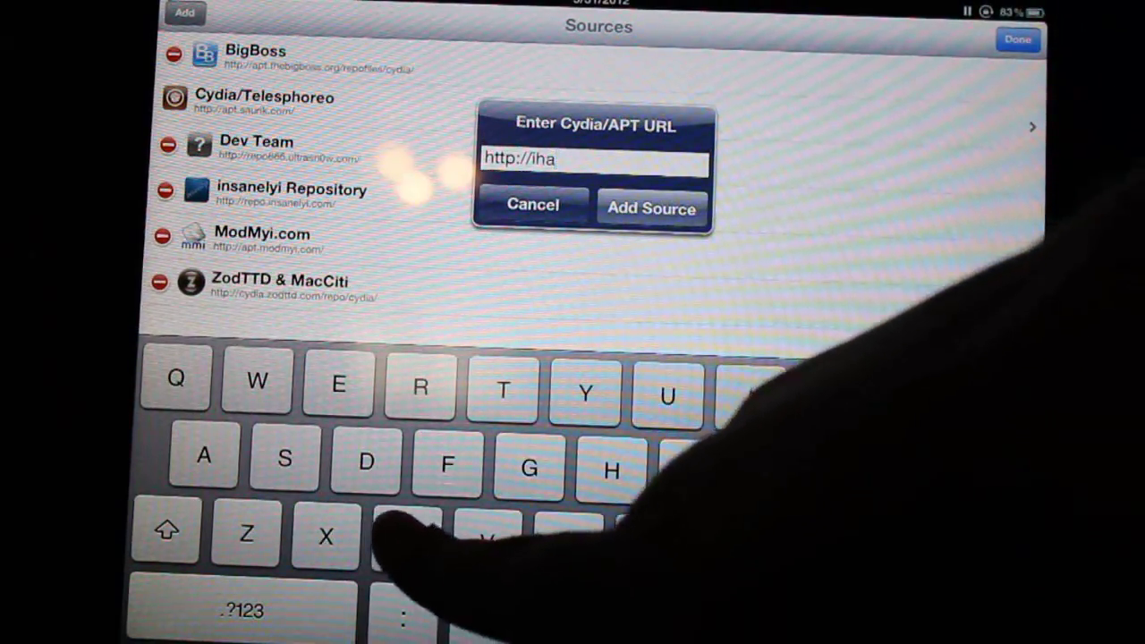
pyautogui.write('cks')
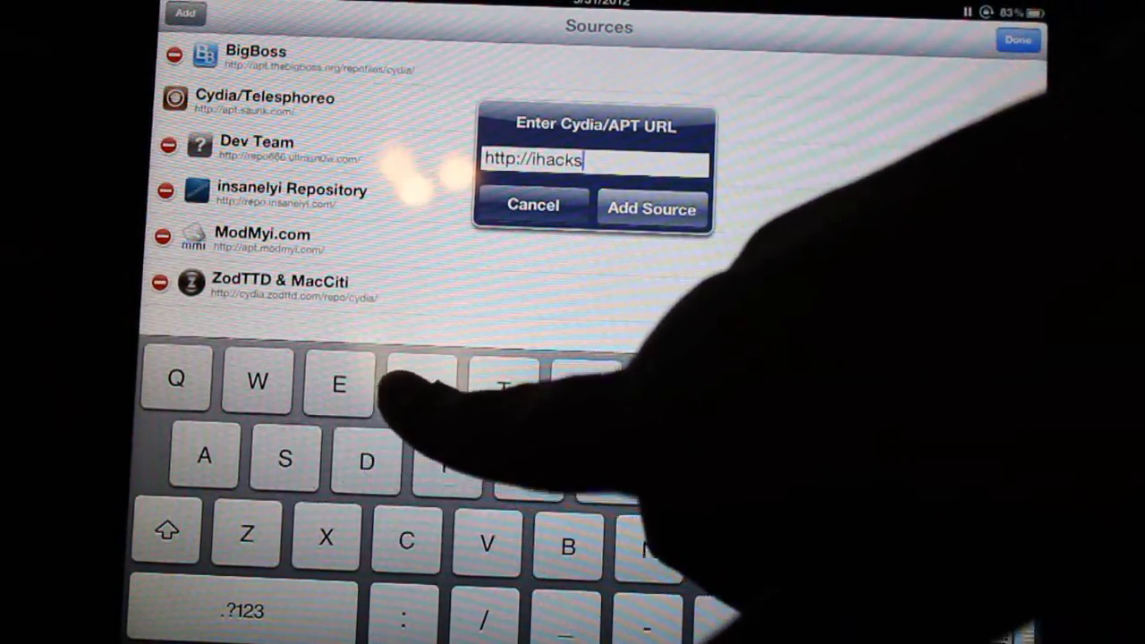
pyautogui.write('repo')
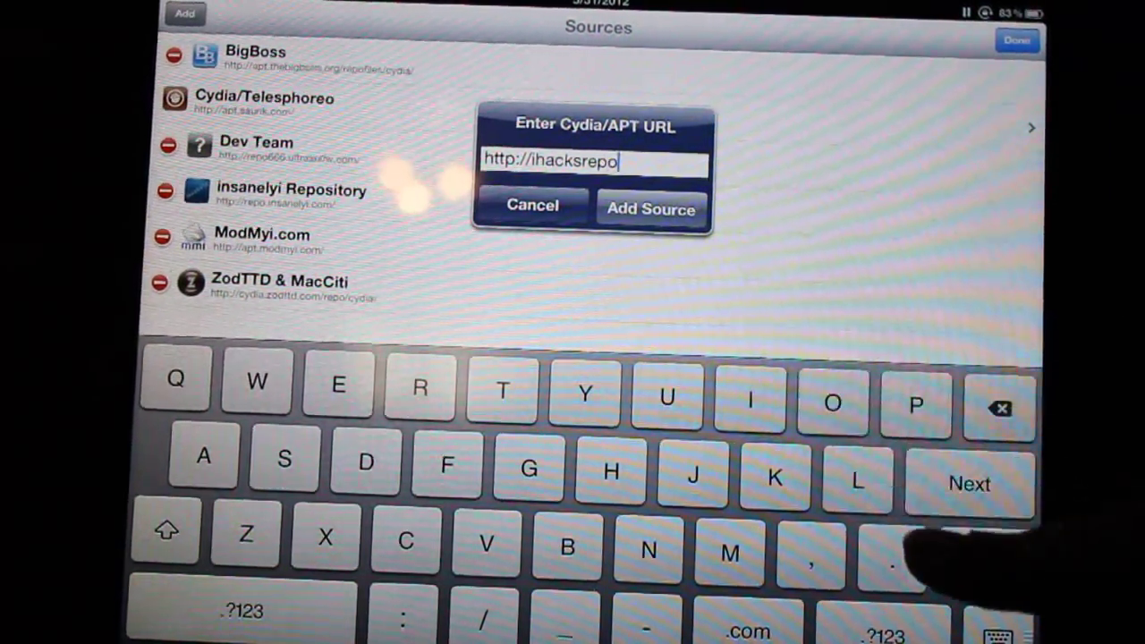
pyautogui.write('.com')
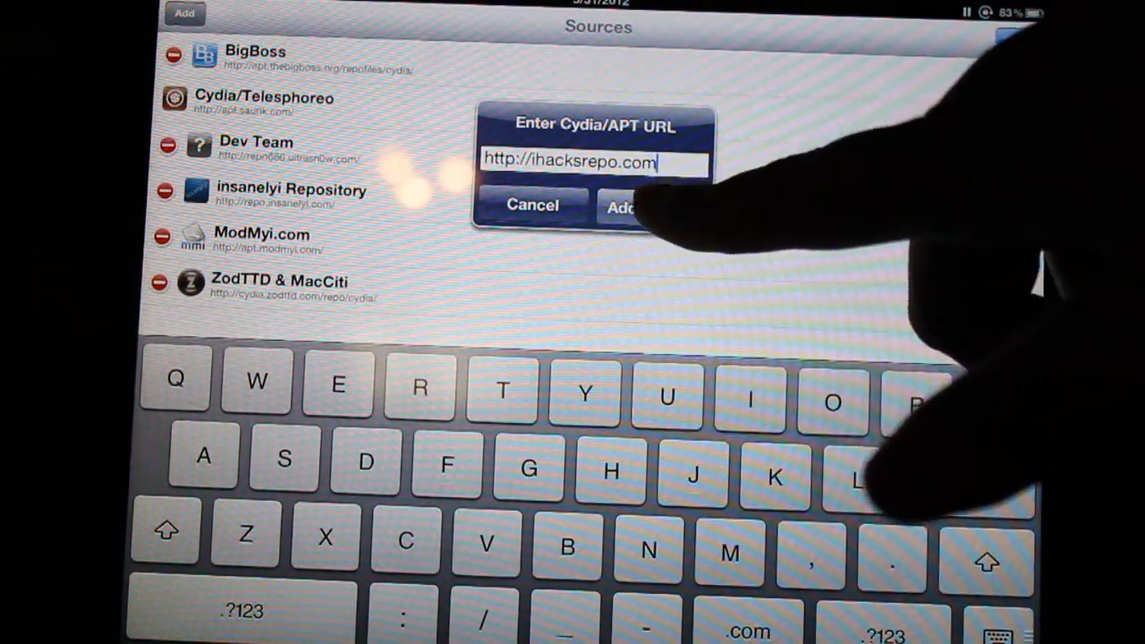
pyautogui.click(622, 205)
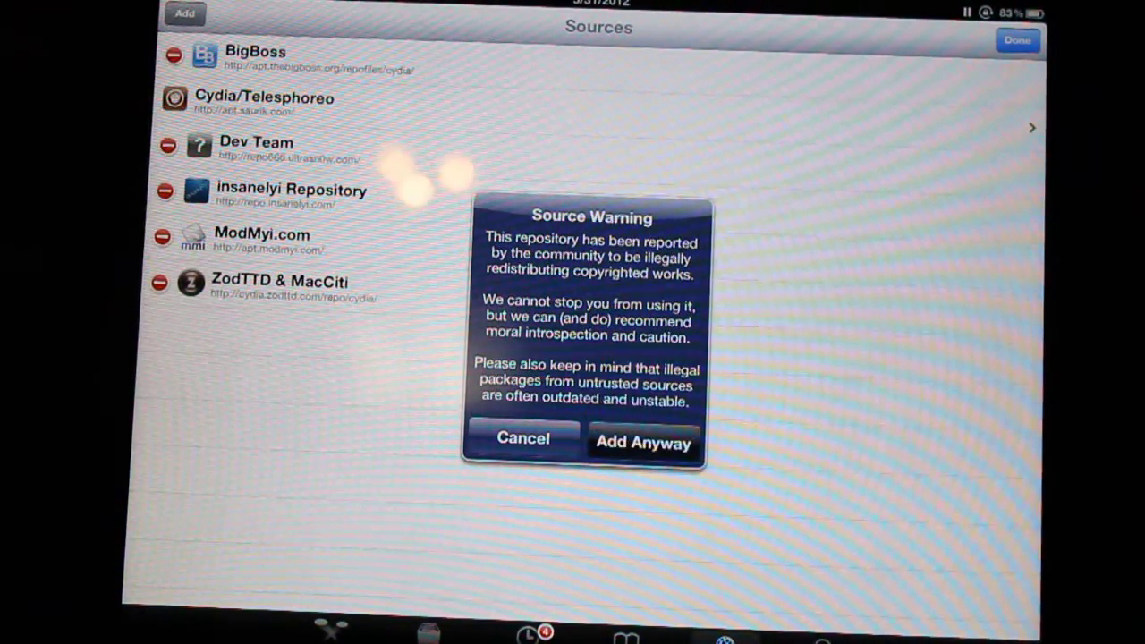
# - Accept the Source Warning with Add Anyway so iHacksRepo is added and refreshed
pyautogui.click(644, 442)
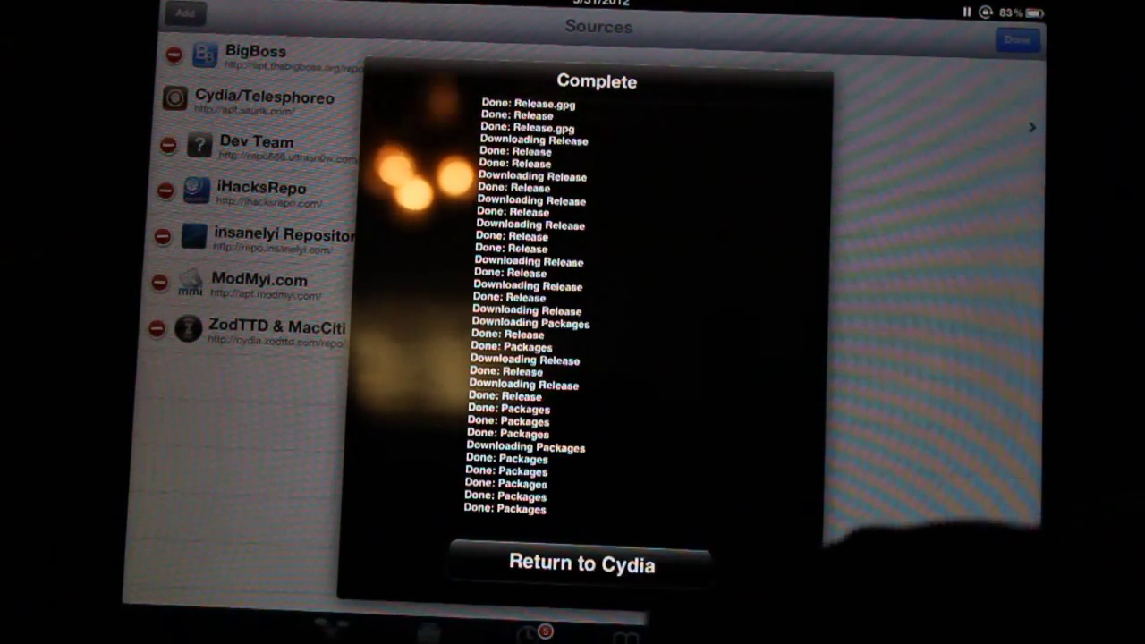
# - Return from the refresh log and browse the IHR source's themes and mods list
pyautogui.click(581, 563)
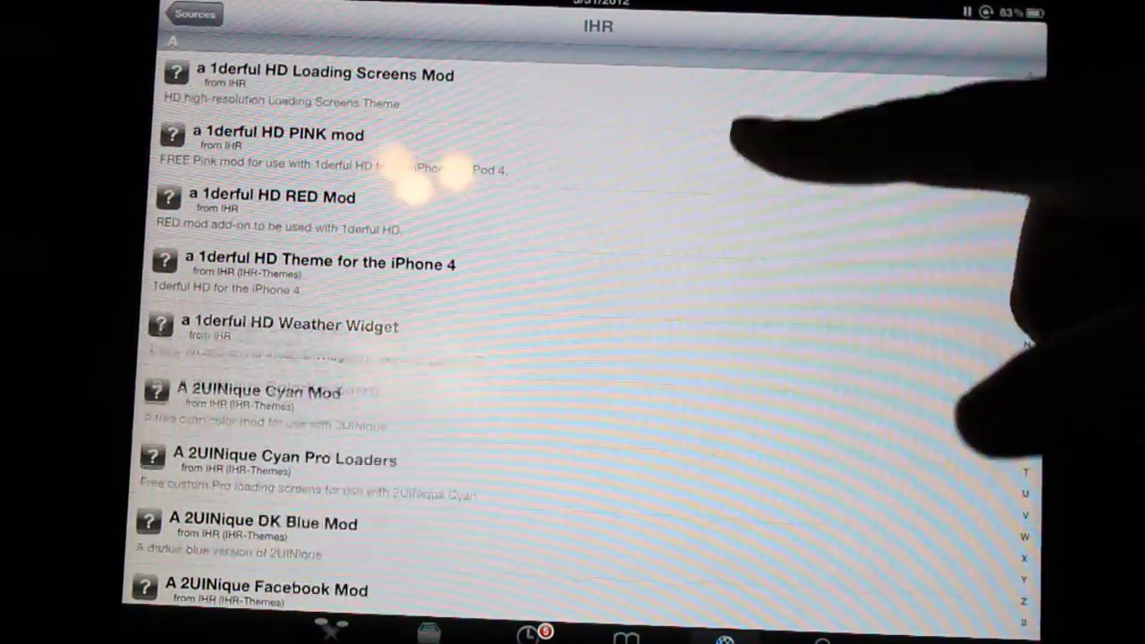
pyautogui.scroll(-3)
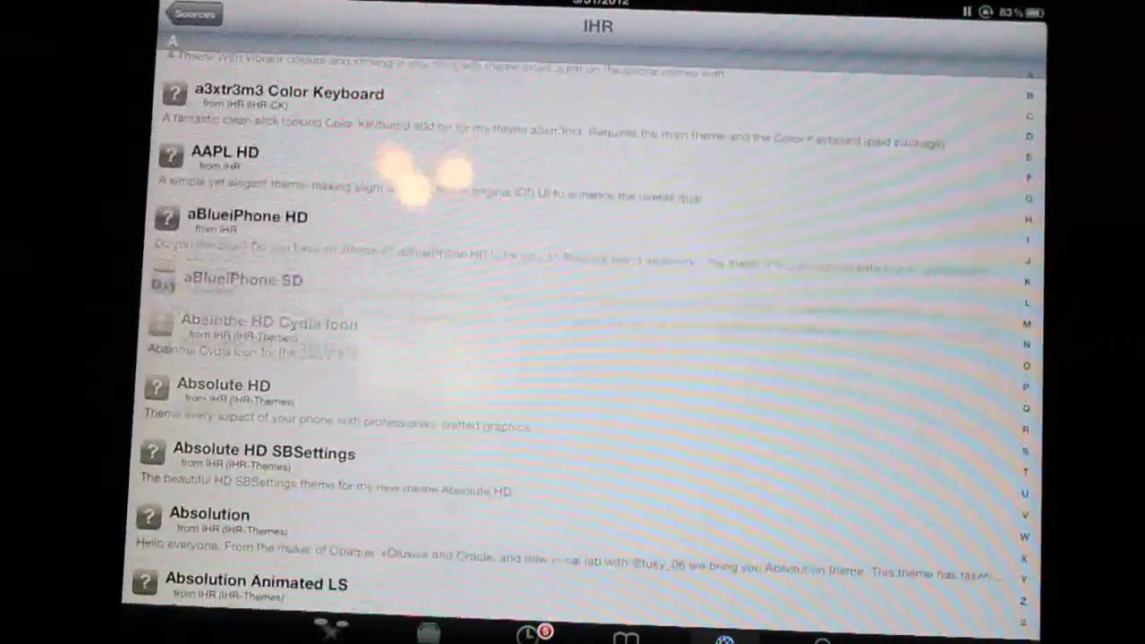
pyautogui.scroll(-3)
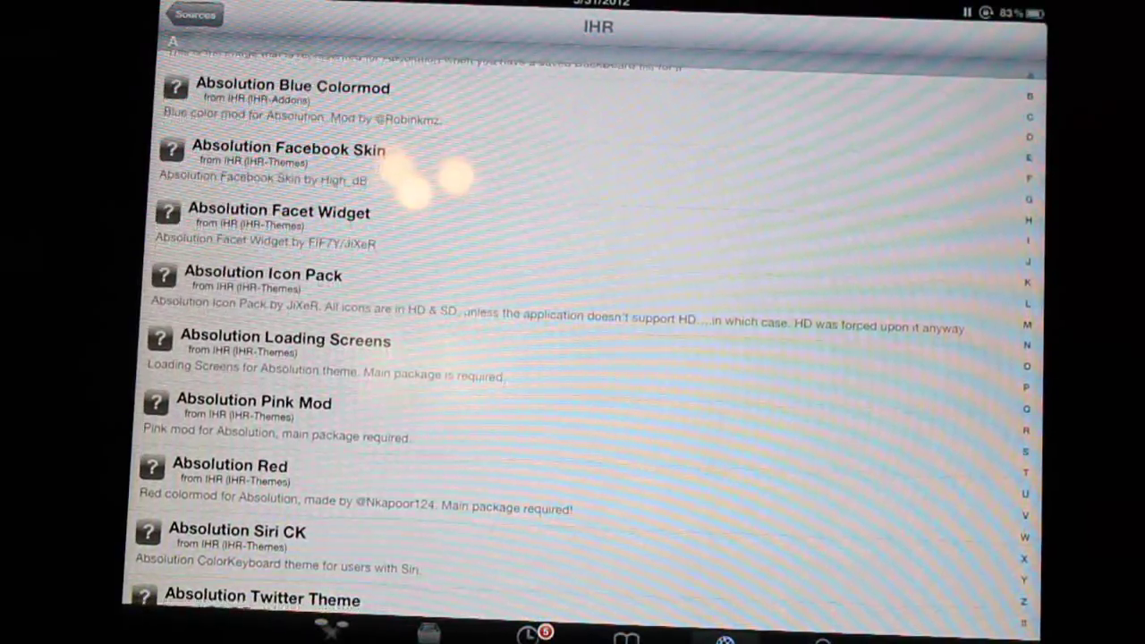